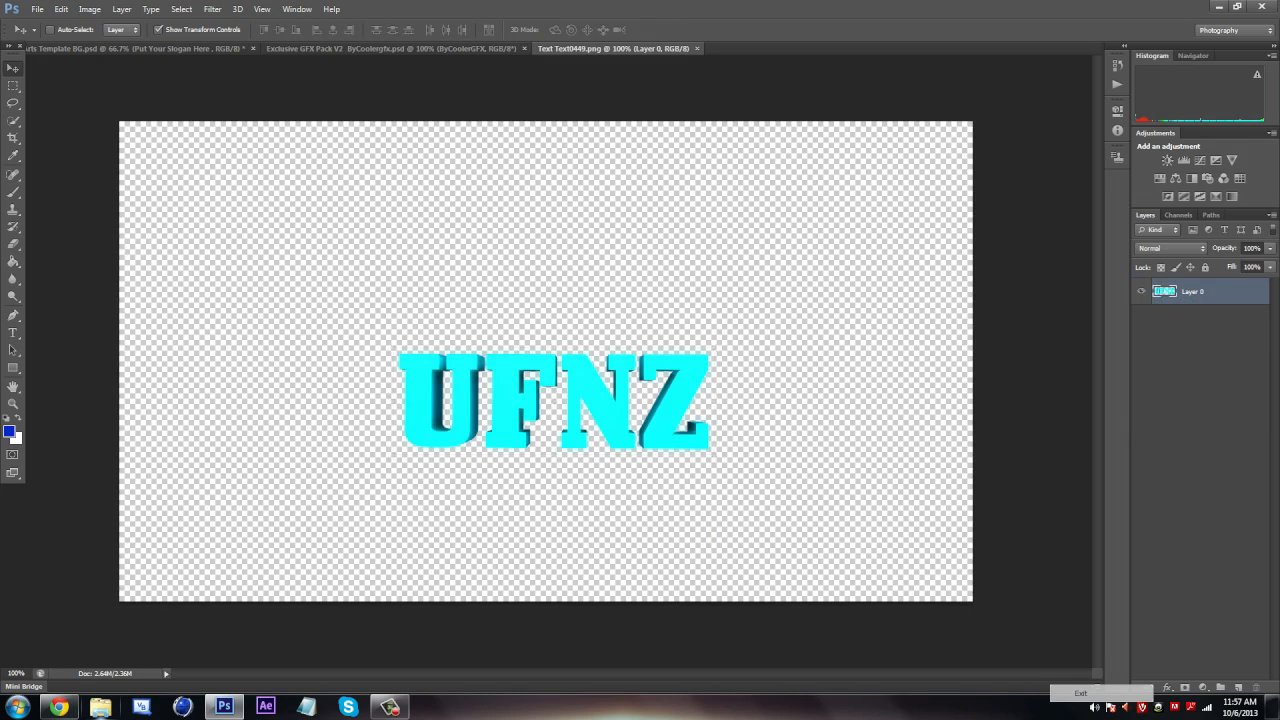
# Step: Switch to the SexyArts Template BG document and hit the locked-layers warning on moving
pyautogui.click(390, 48)
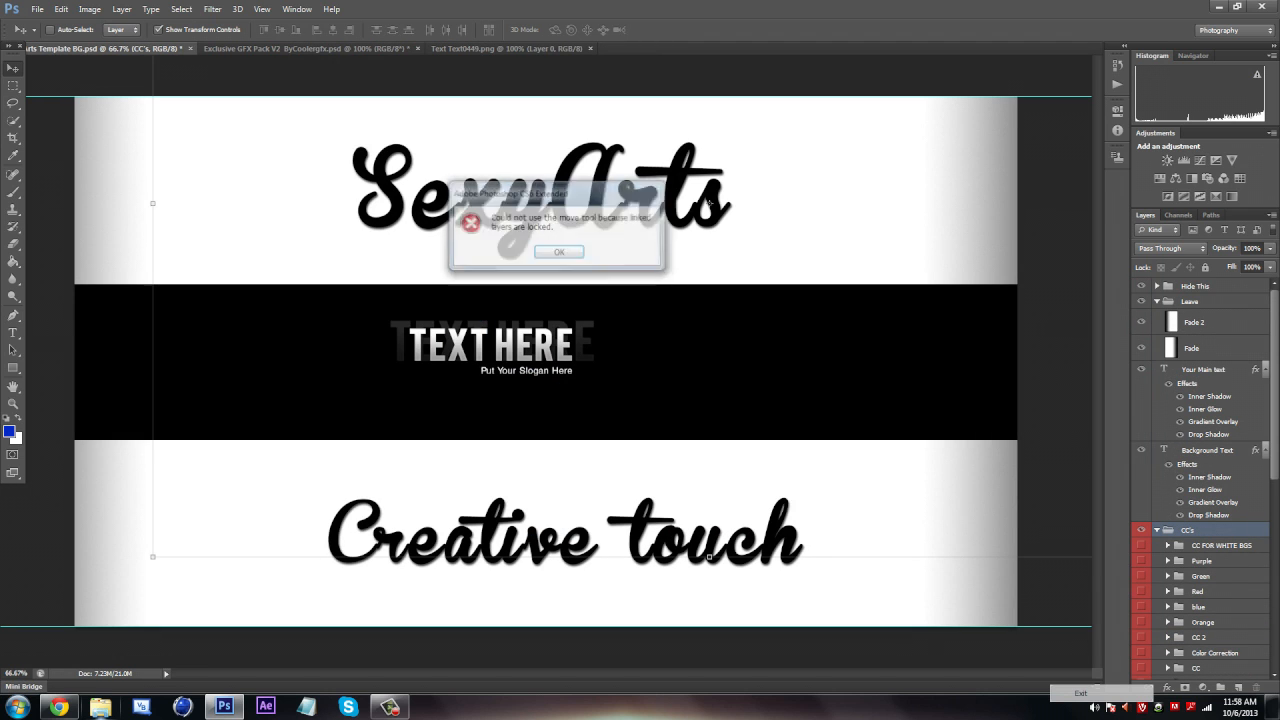
# Step: Dismiss the locked-layers warning and bring up Navigation bar by MoxArtz.psd
pyautogui.click(558, 251)
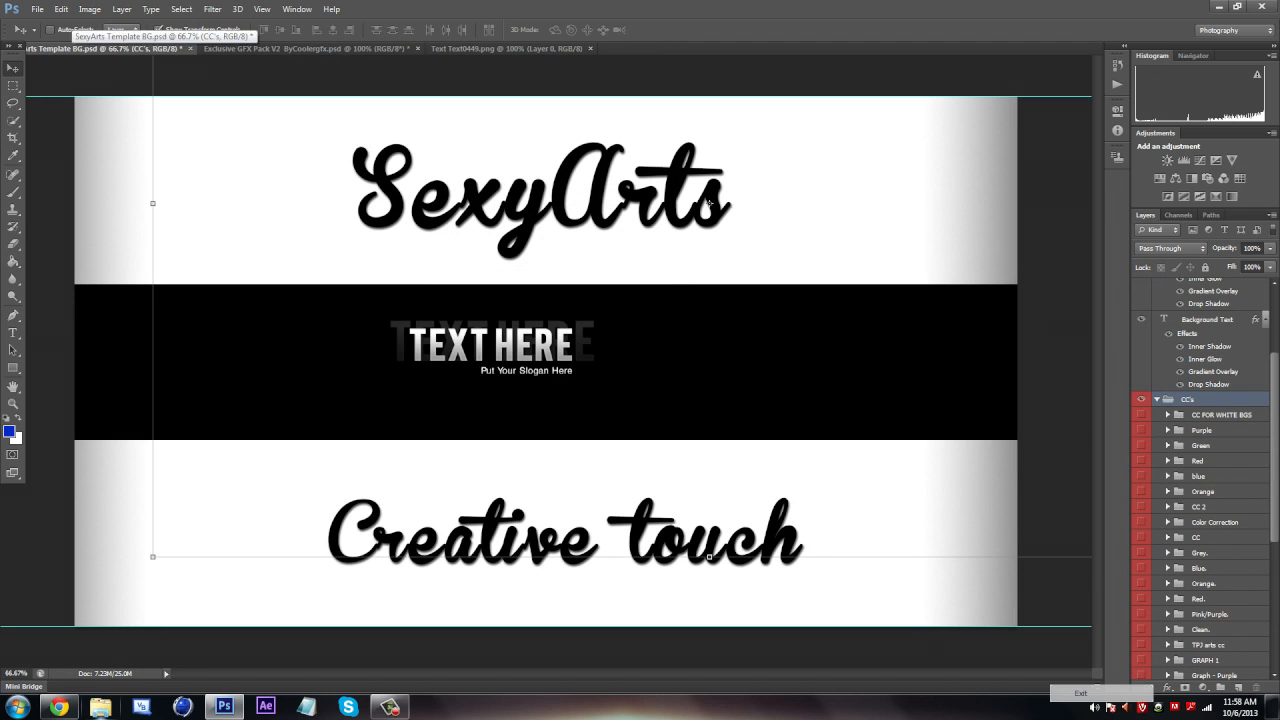
pyautogui.click(313, 48)
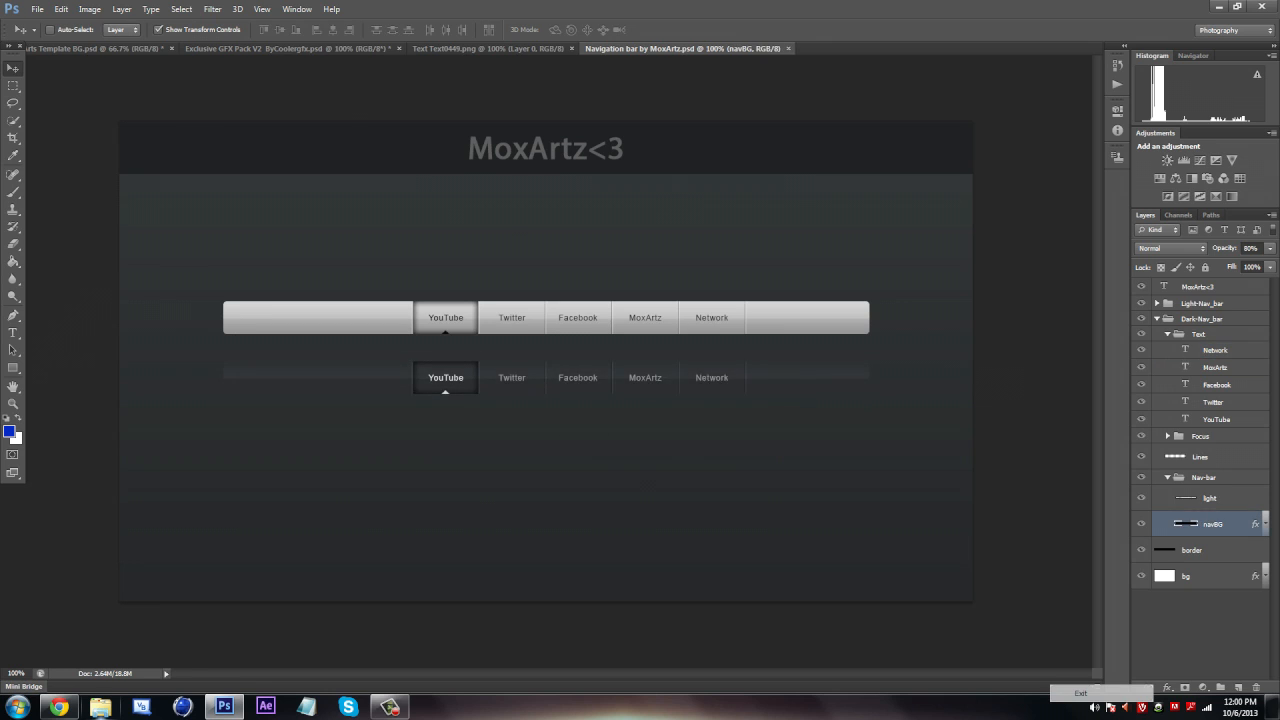
# Step: Add navBG, the UFNZ image and a blue fill over the banner's black band
pyautogui.click(90, 48)
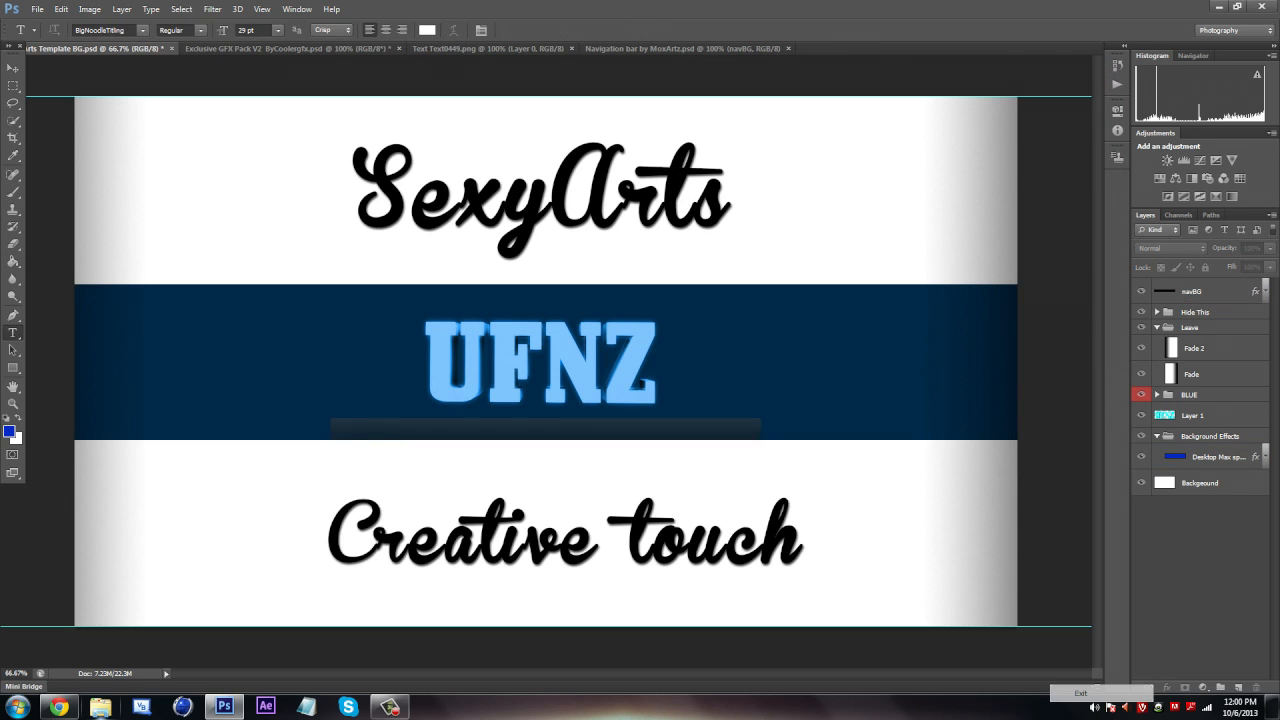
# Step: Title the nav bar MINECRAFT, BATTLEFIELD, SCARY GAMES, then switch to the CoolerGFX pack
pyautogui.write('MINECRAFT -')
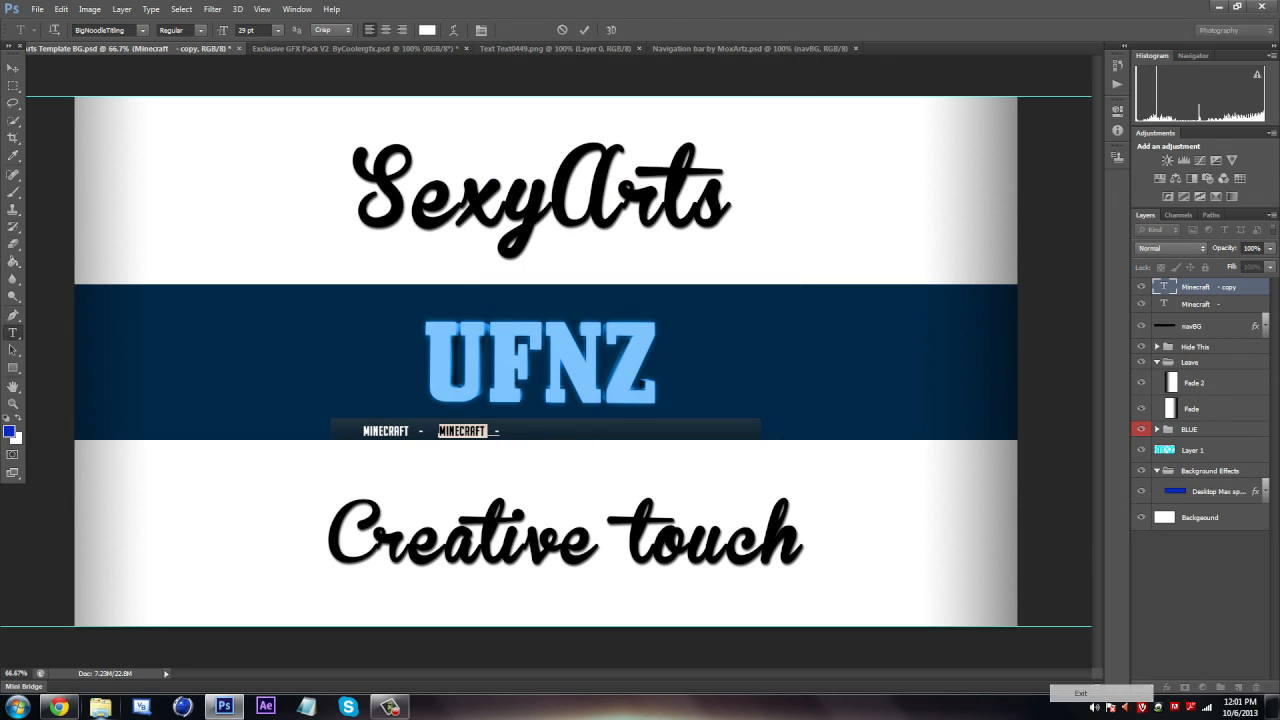
pyautogui.write('BATTLEFIELD -')
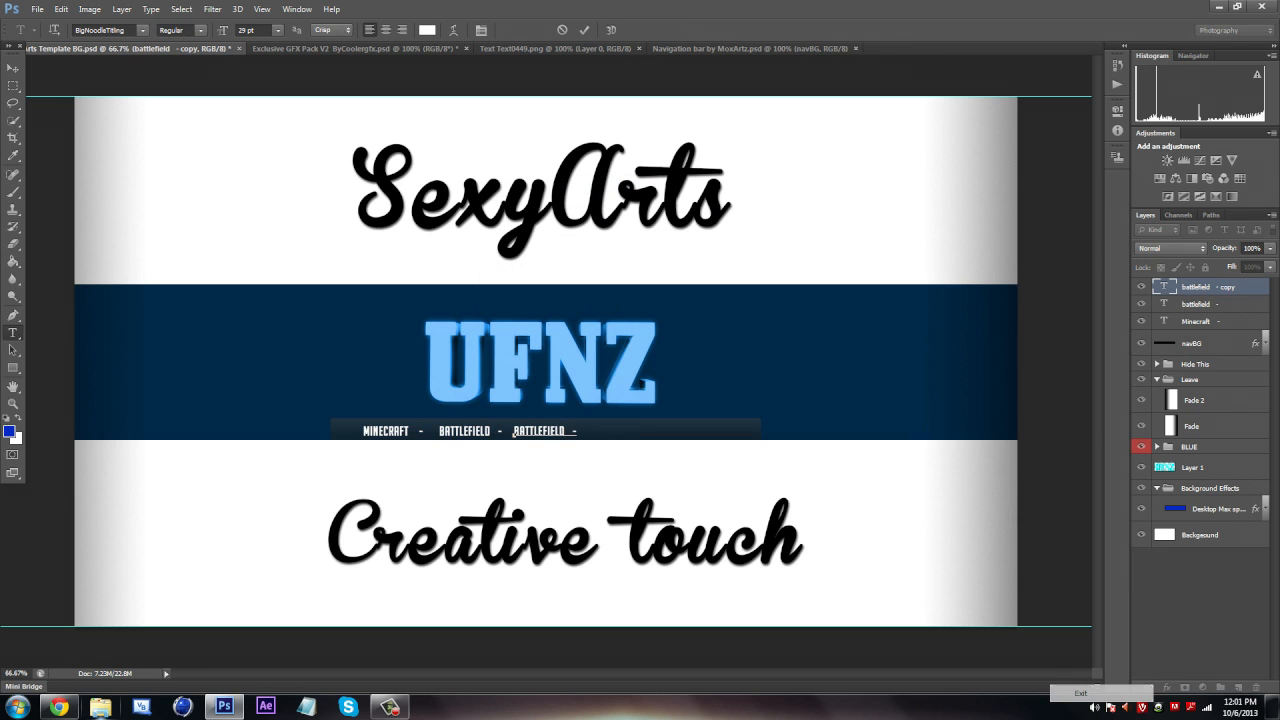
pyautogui.doubleClick(543, 430)
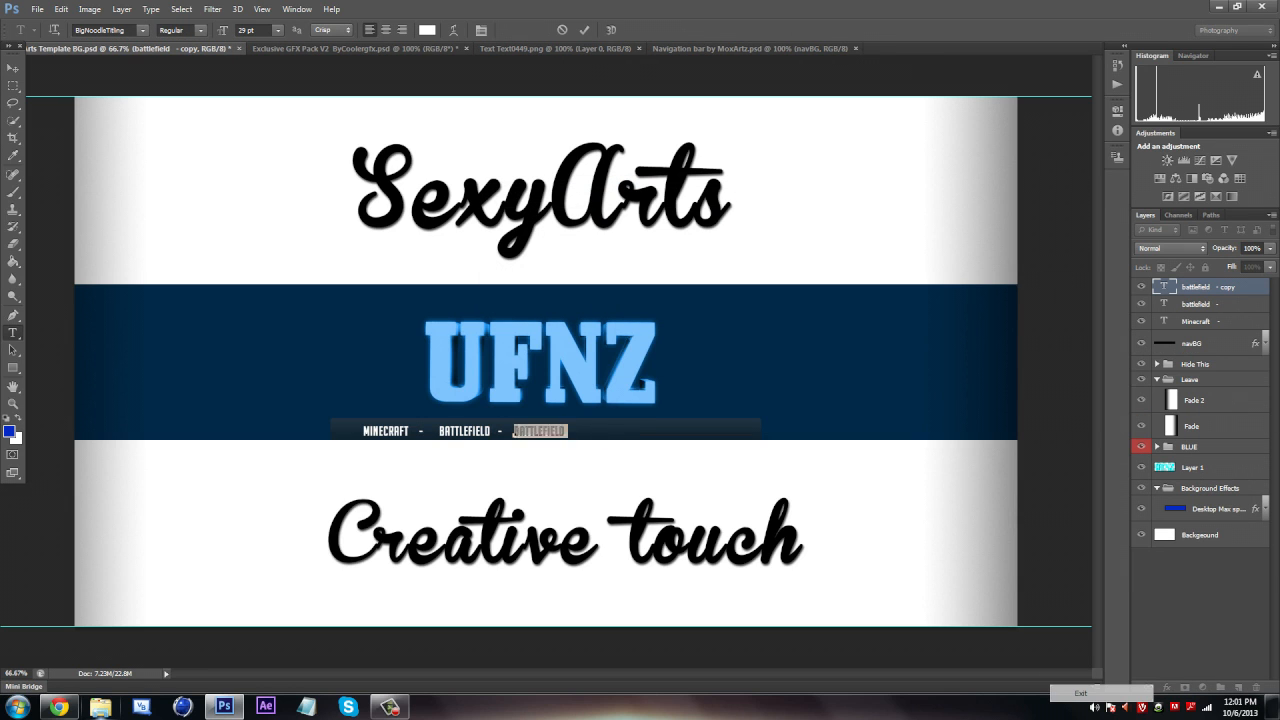
pyautogui.write('SCARY GAMES')
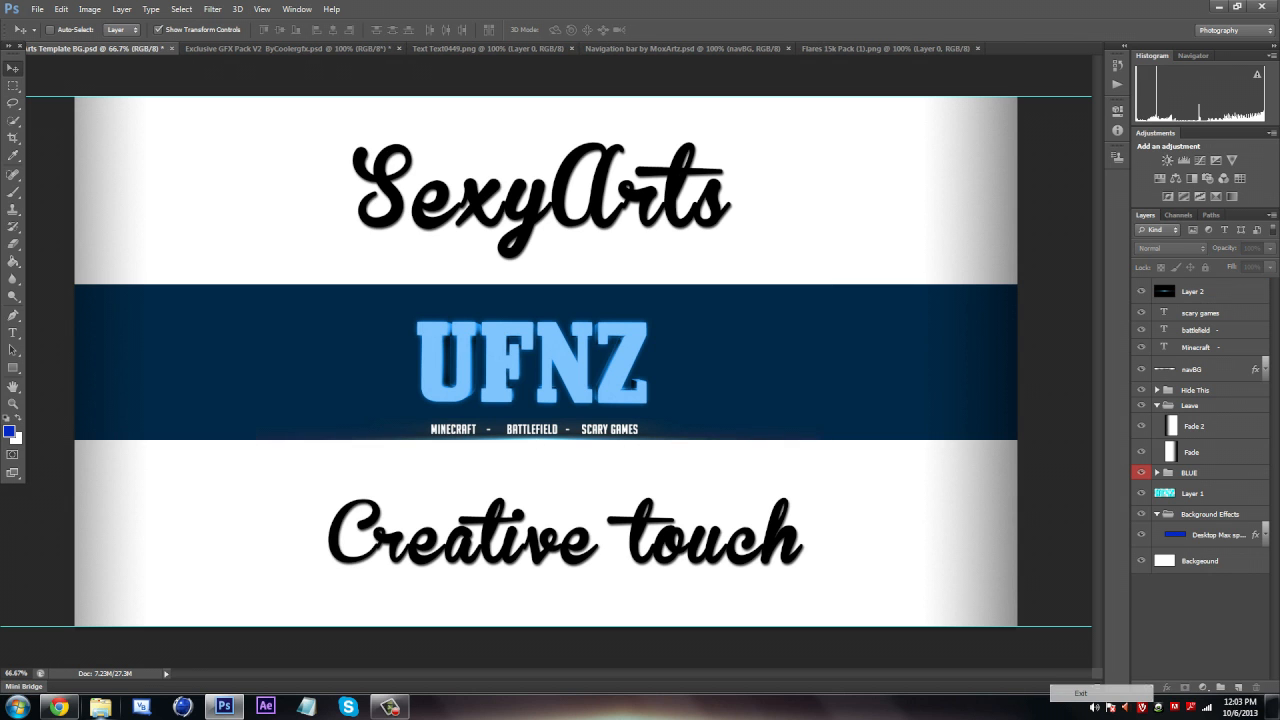
pyautogui.click(1192, 291)
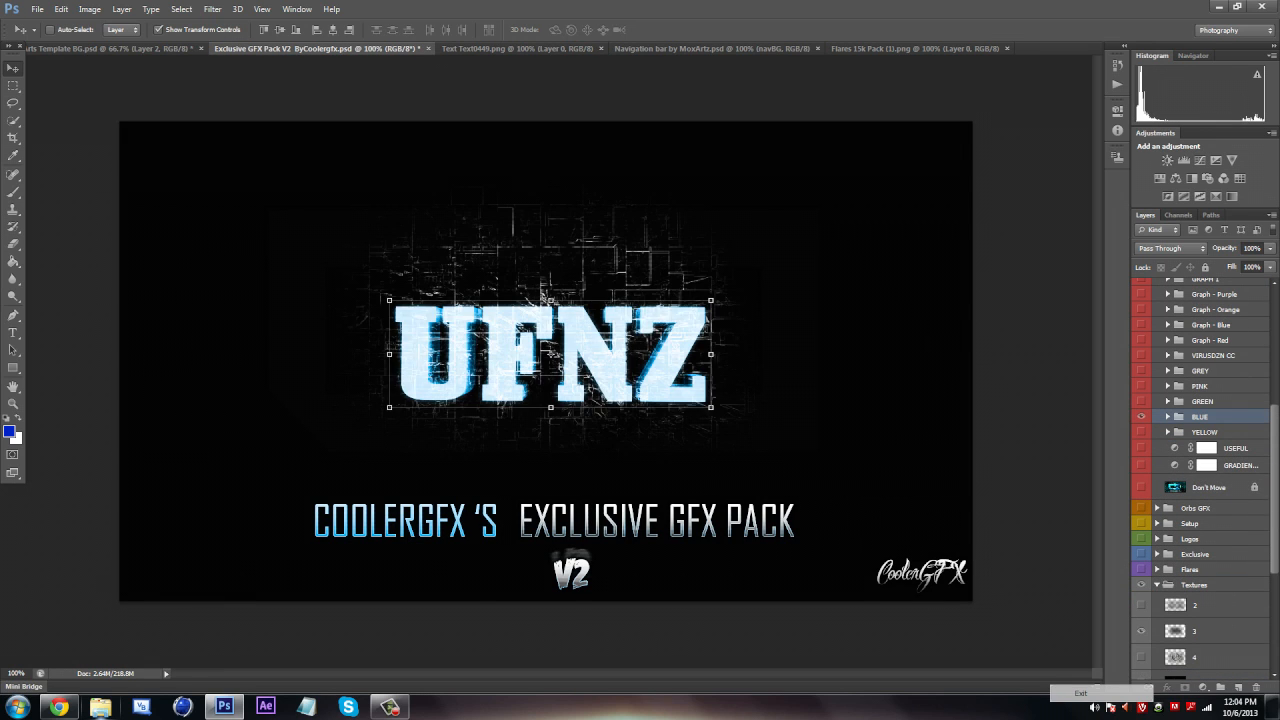
# Step: Add texture 3 to the band, duplicate it in Linear Dodge, and oil-paint both copies
pyautogui.click(1200, 631)
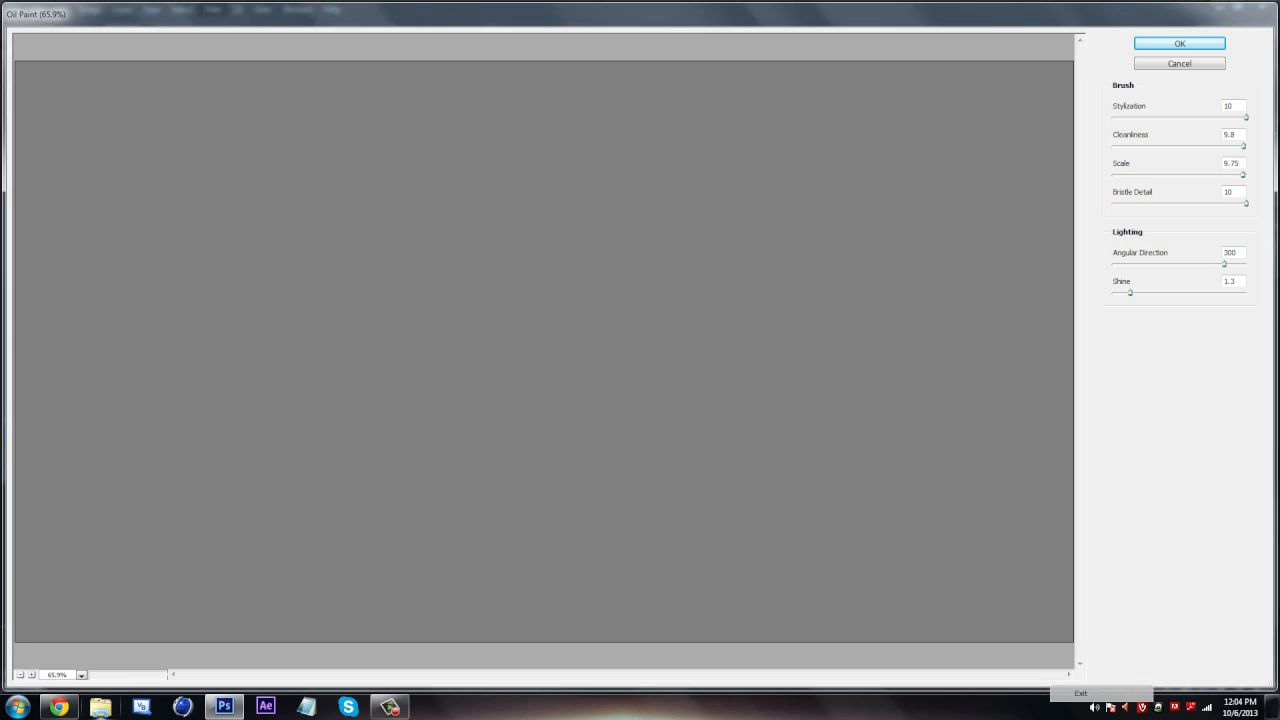
pyautogui.click(1179, 43)
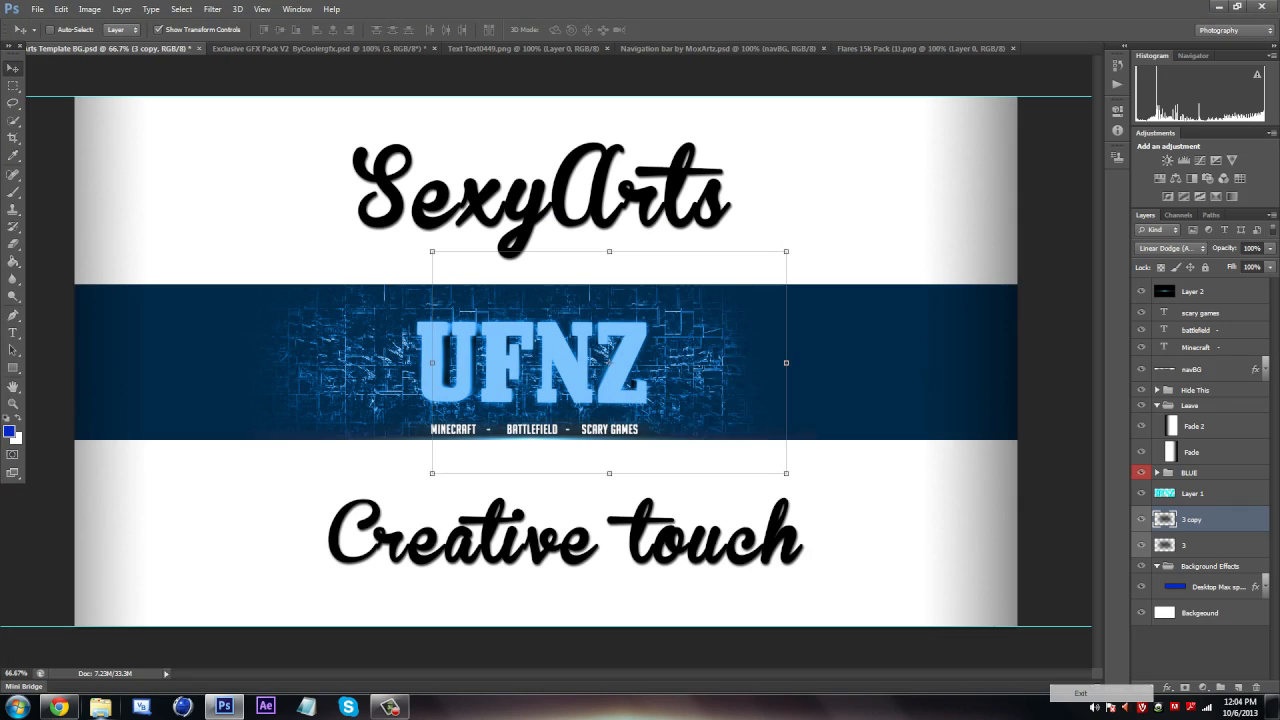
pyautogui.click(212, 9)
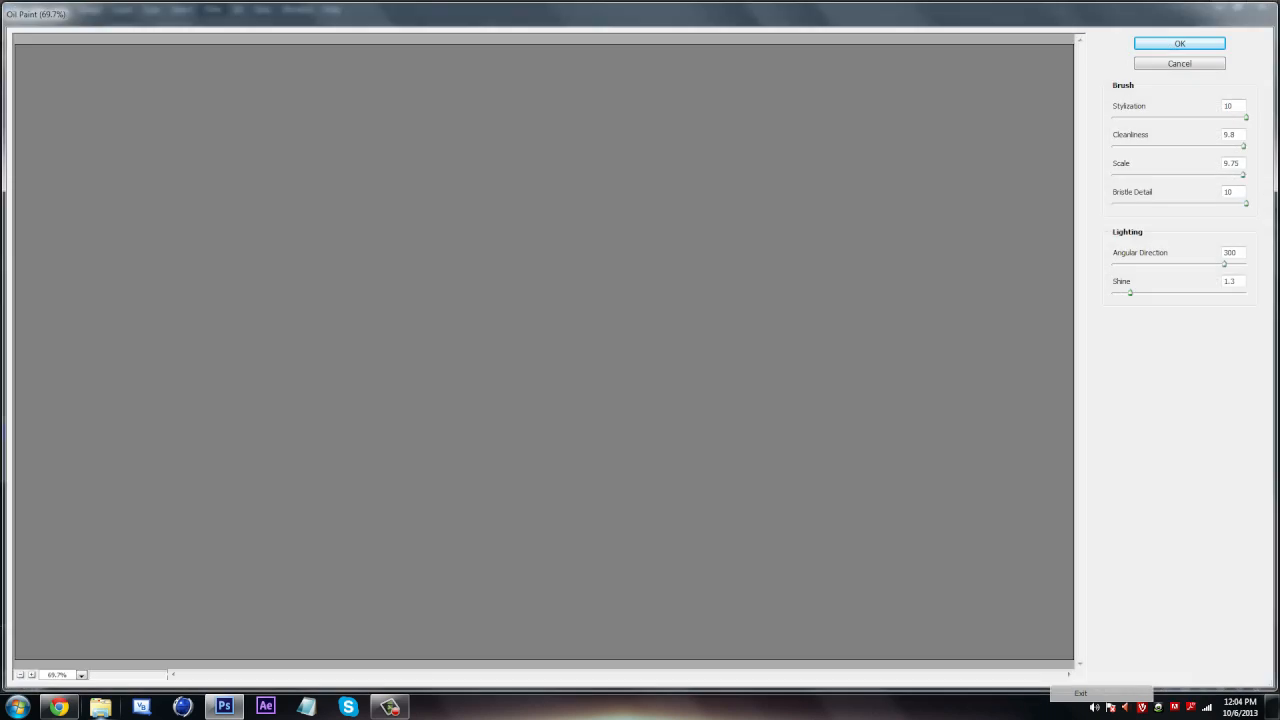
pyautogui.click(1178, 43)
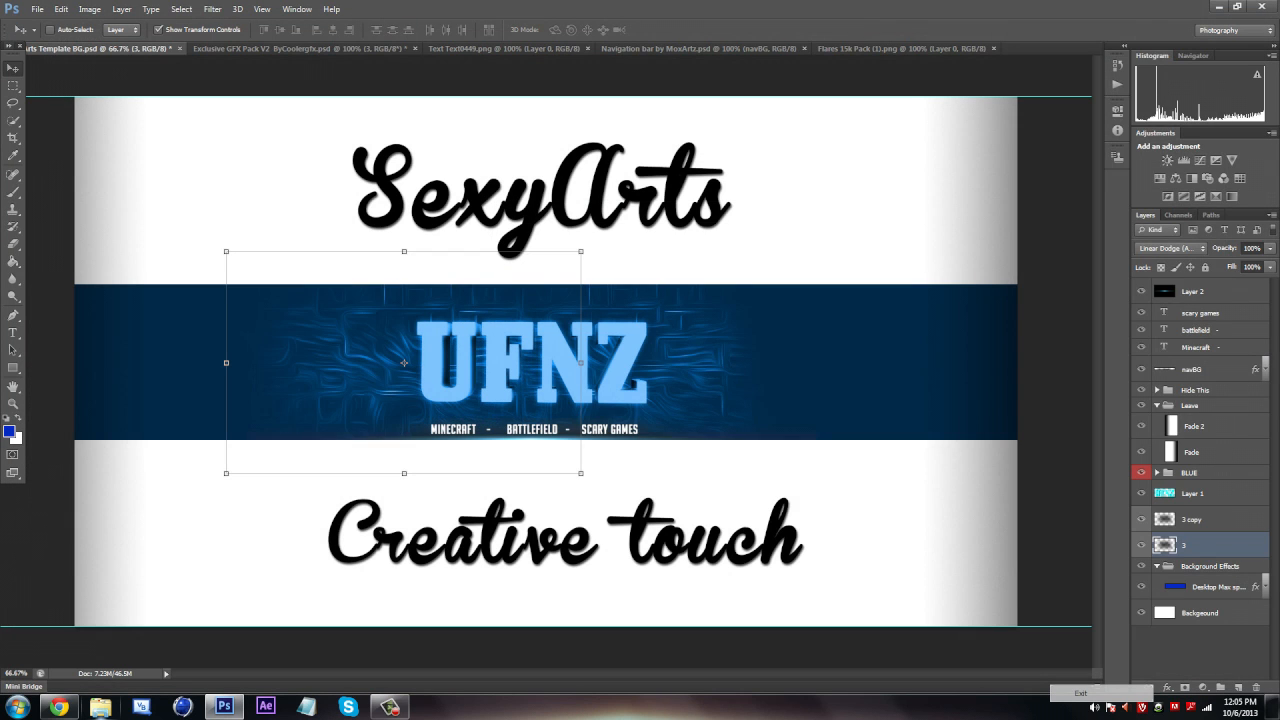